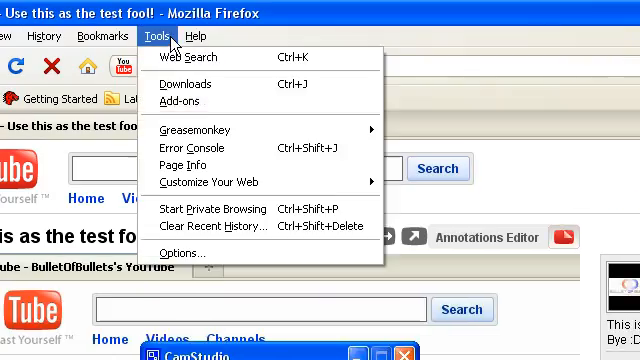
Click the YouTube page to bring the 0:08 test clip's player into view.
left_click(183, 100)
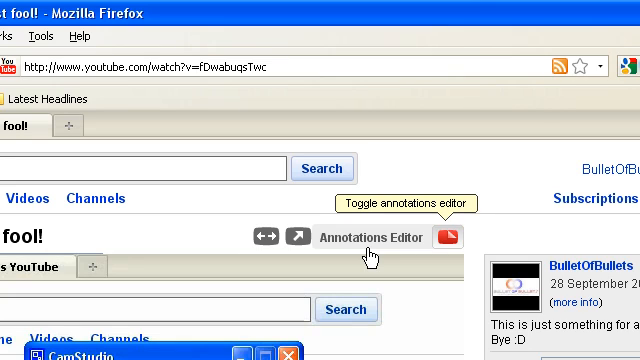
mouse_move(457, 244)
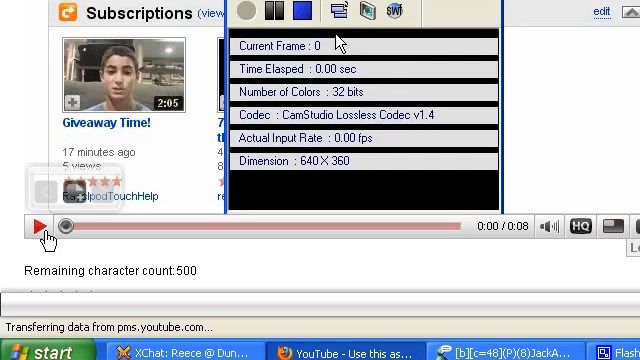
left_click(33, 225)
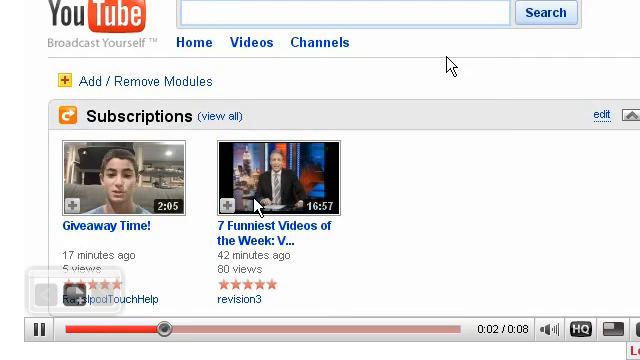
Scroll down to the video details and annotation options with the clip paused at 0:04.
scroll("down", 3)
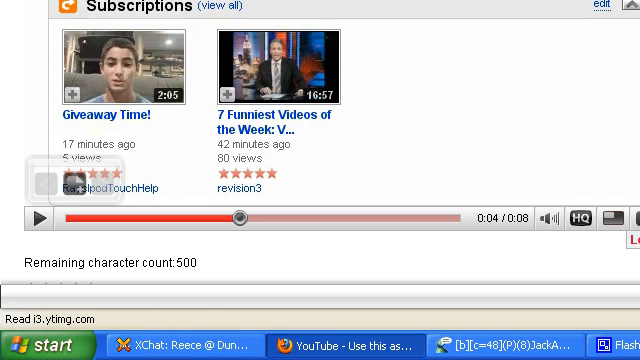
scroll("down", 3)
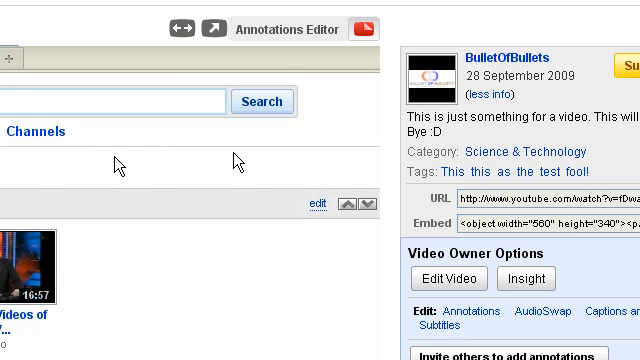
Scroll further down to the Greasemonkey Loop button, invite-to-annotate option and related videos.
scroll("down", 3)
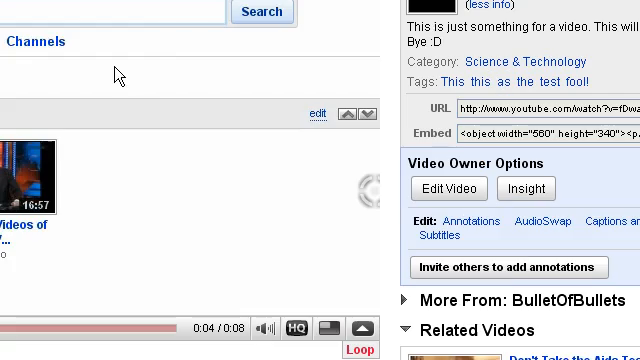